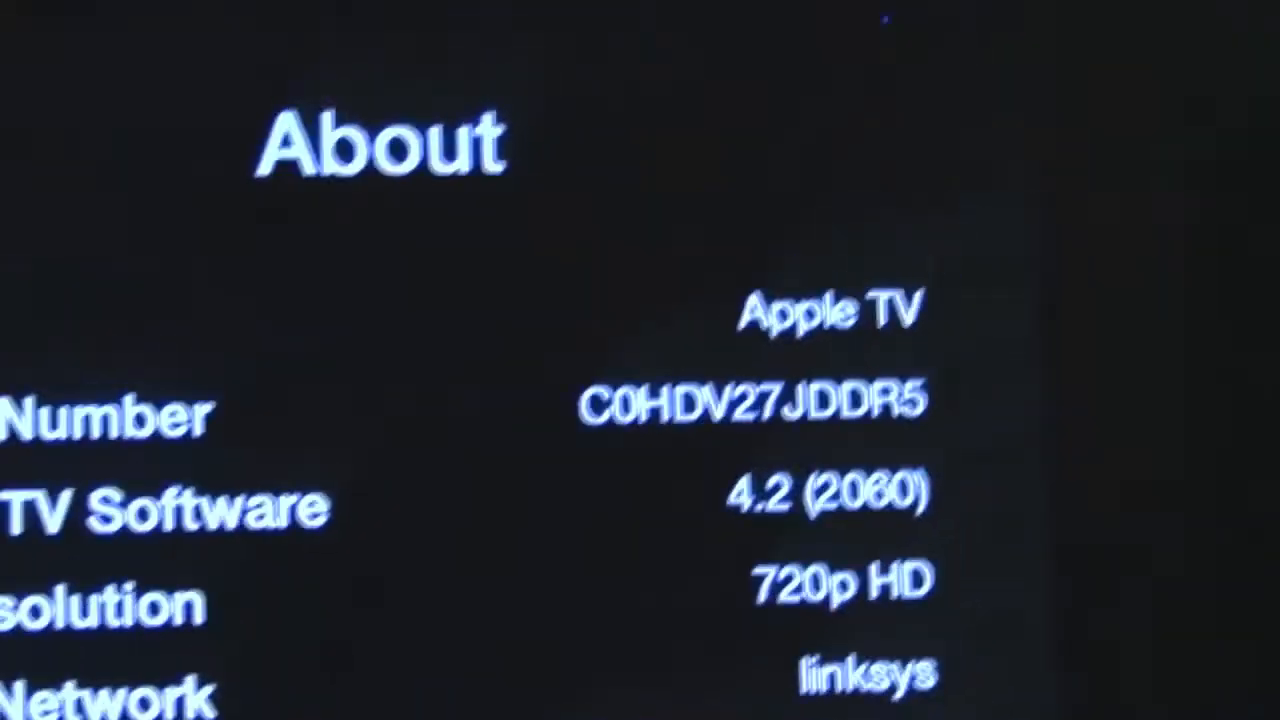
Read the About details confirming Apple TV software version 4.2 (2060).
{"action": "scroll", "scroll_direction": "down", "scroll_amount": 3}
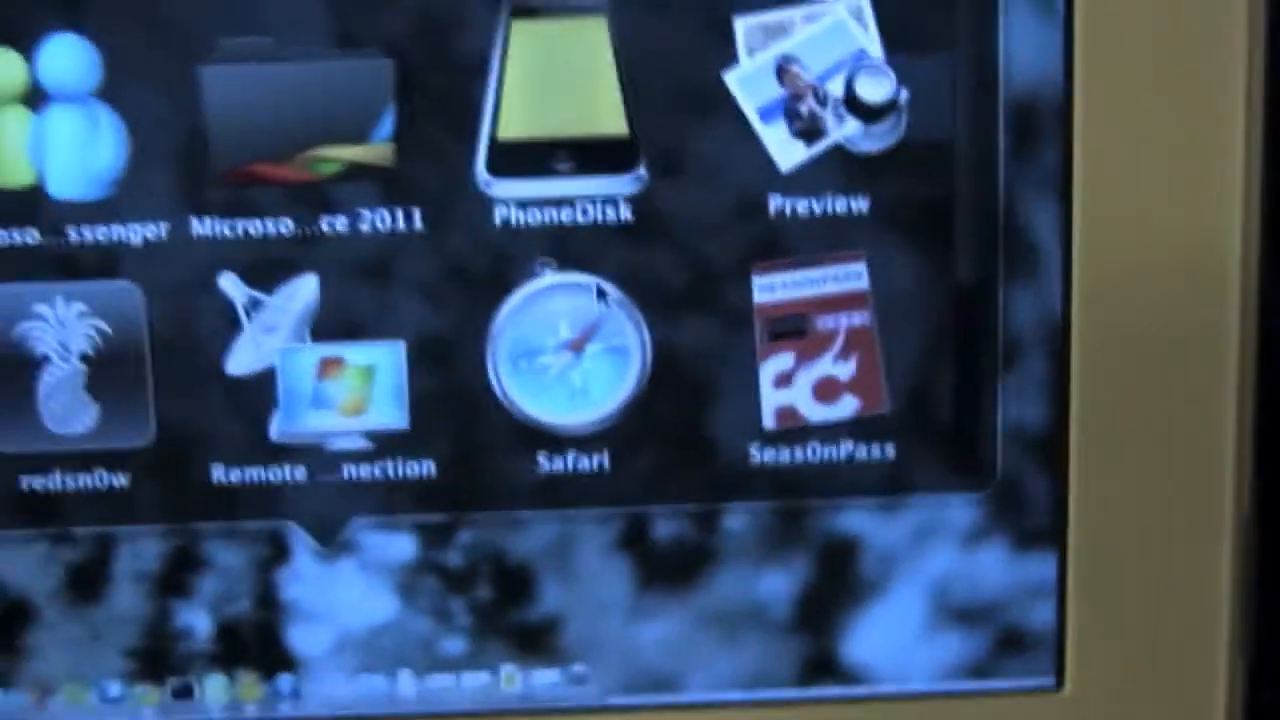
Launch Seas0nPass from the Mac applications folder.
{"action": "double_click", "coordinate": [812, 370]}
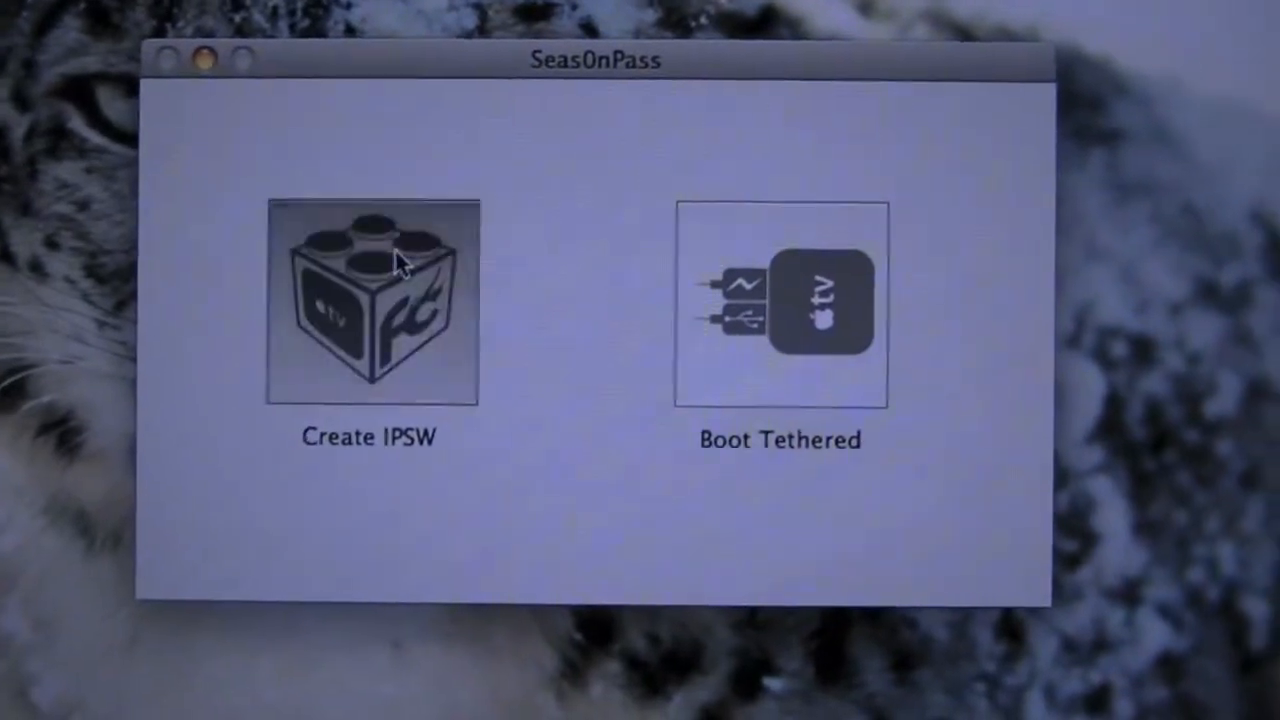
{"action": "left_click", "coordinate": [368, 302]}
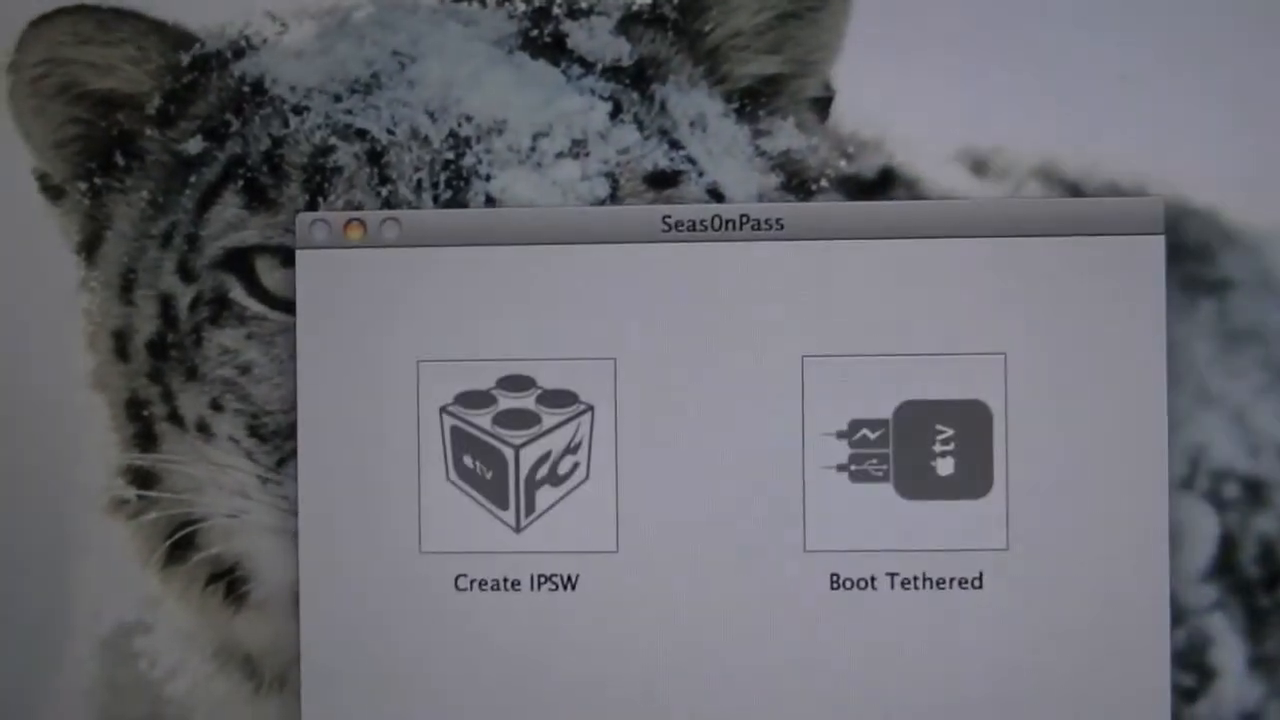
{"action": "left_click", "coordinate": [516, 452]}
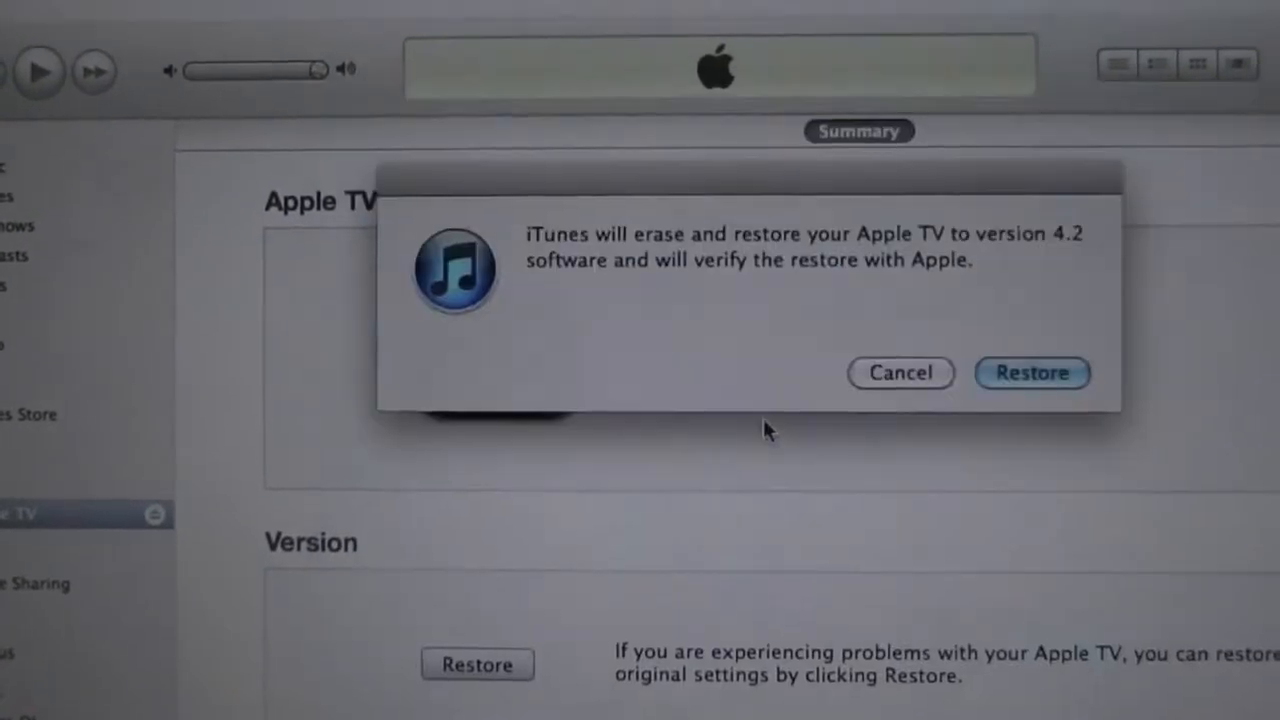
Confirm erasing and restoring the Apple TV to the 4.2 software.
{"action": "left_click", "coordinate": [1032, 372]}
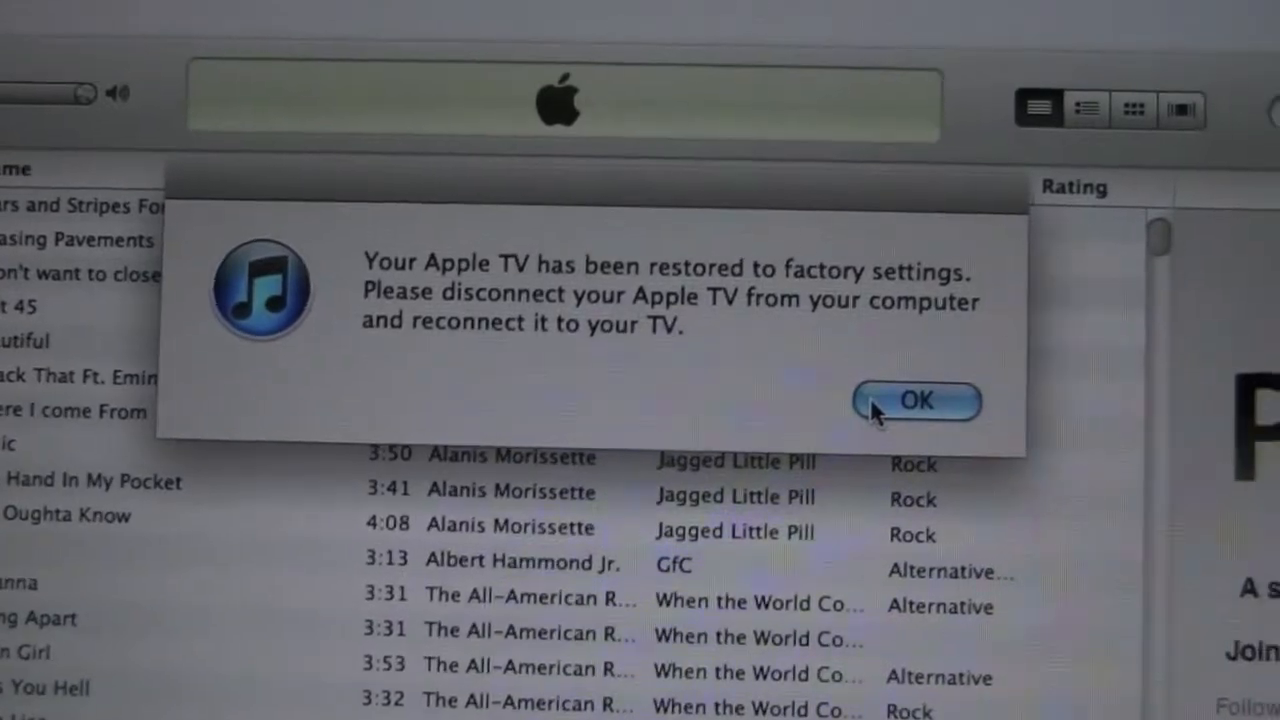
Acknowledge the notice that the Apple TV was restored to factory settings.
{"action": "left_click", "coordinate": [916, 400]}
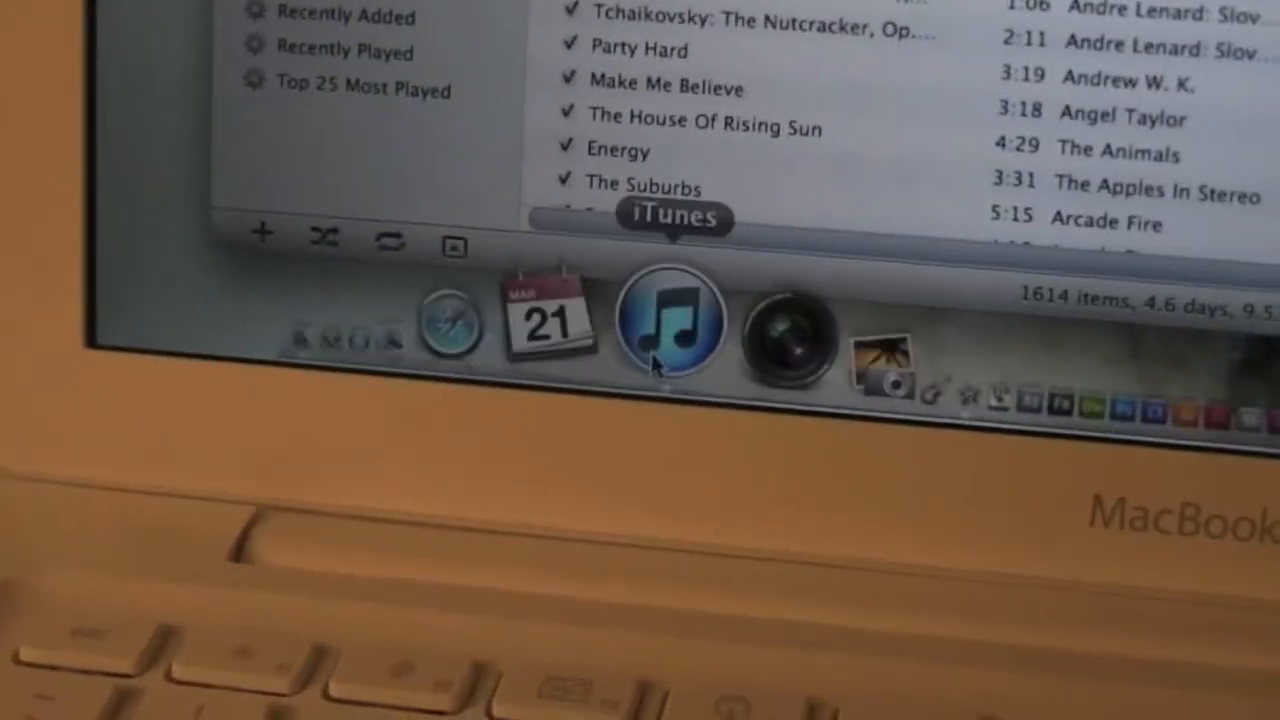
Quit iTunes from its Dock icon so the Apple TV tools run alone.
{"action": "right_click", "coordinate": [664, 320]}
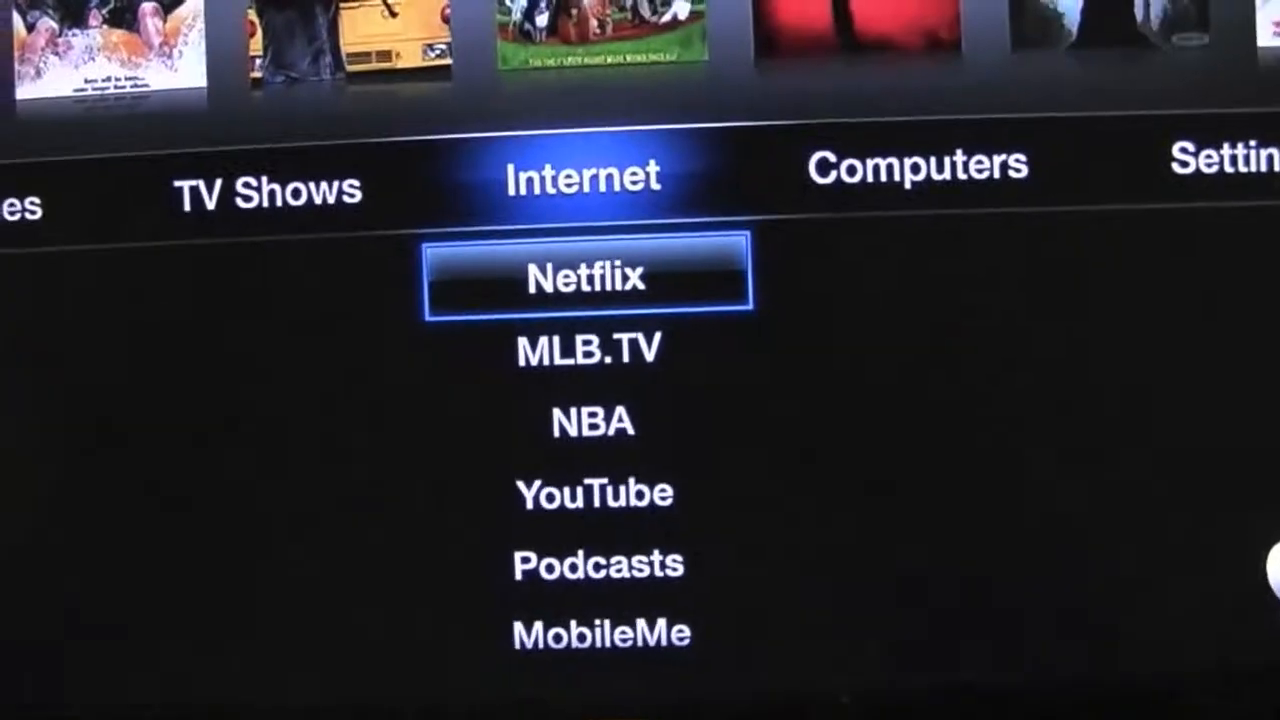
Browse the MLB.TV and NBA channels, then move to the Computers section.
{"action": "key", "text": "down"}
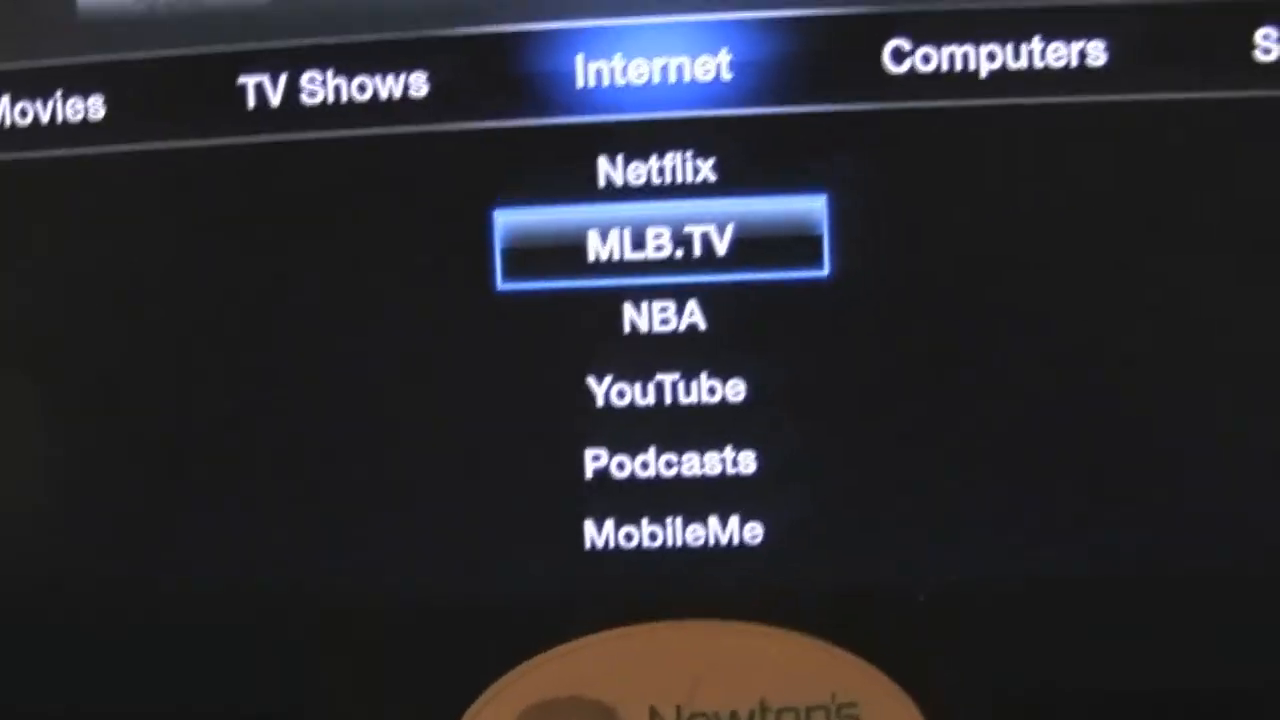
{"action": "left_click", "coordinate": [664, 320]}
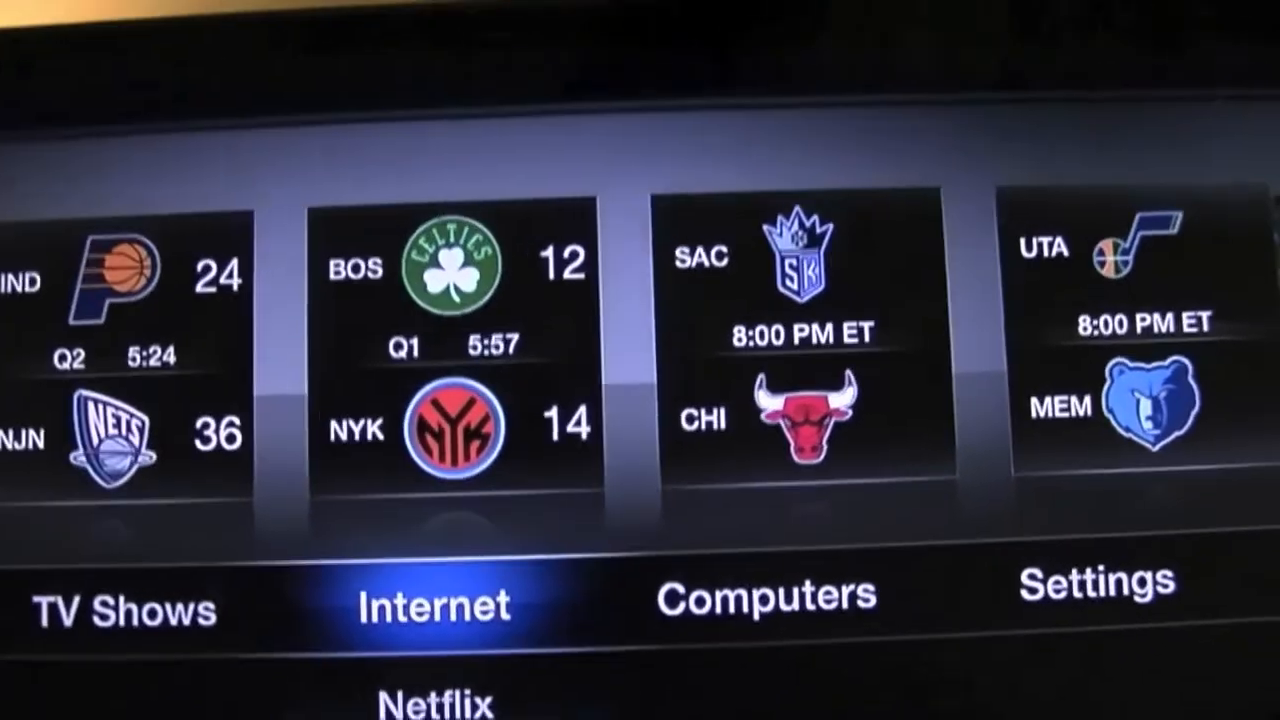
{"action": "left_click", "coordinate": [764, 596]}
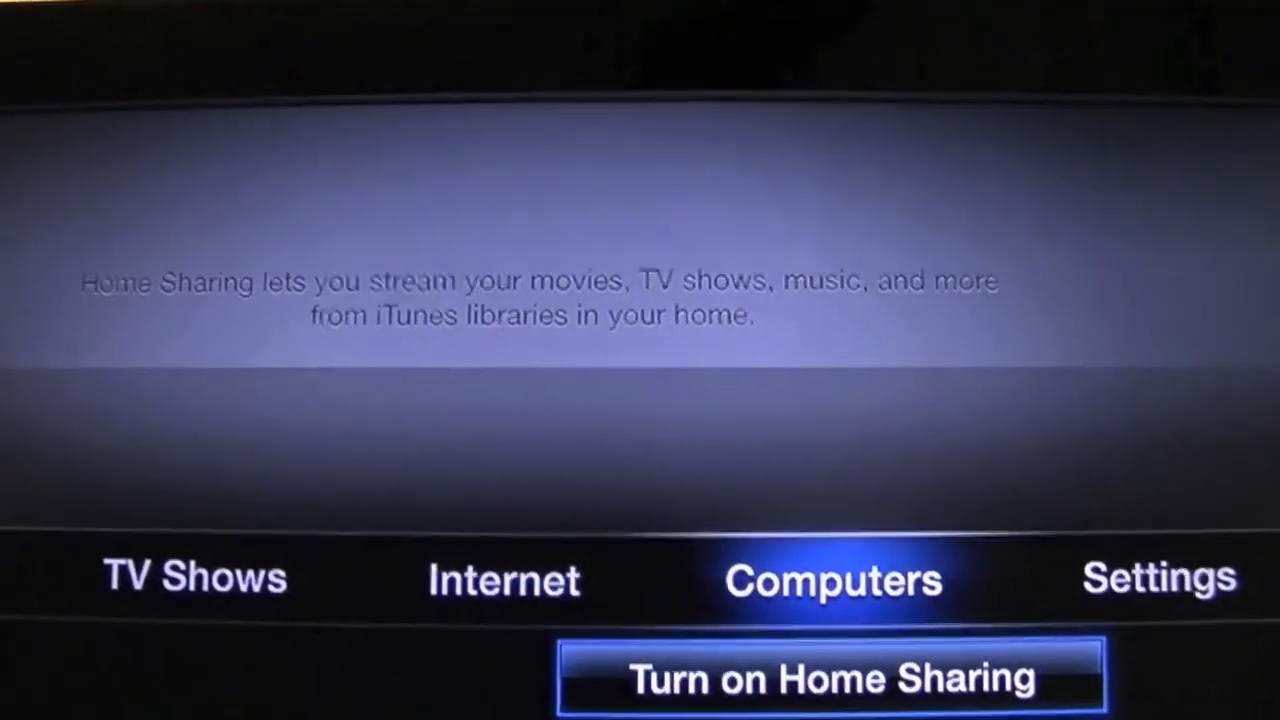